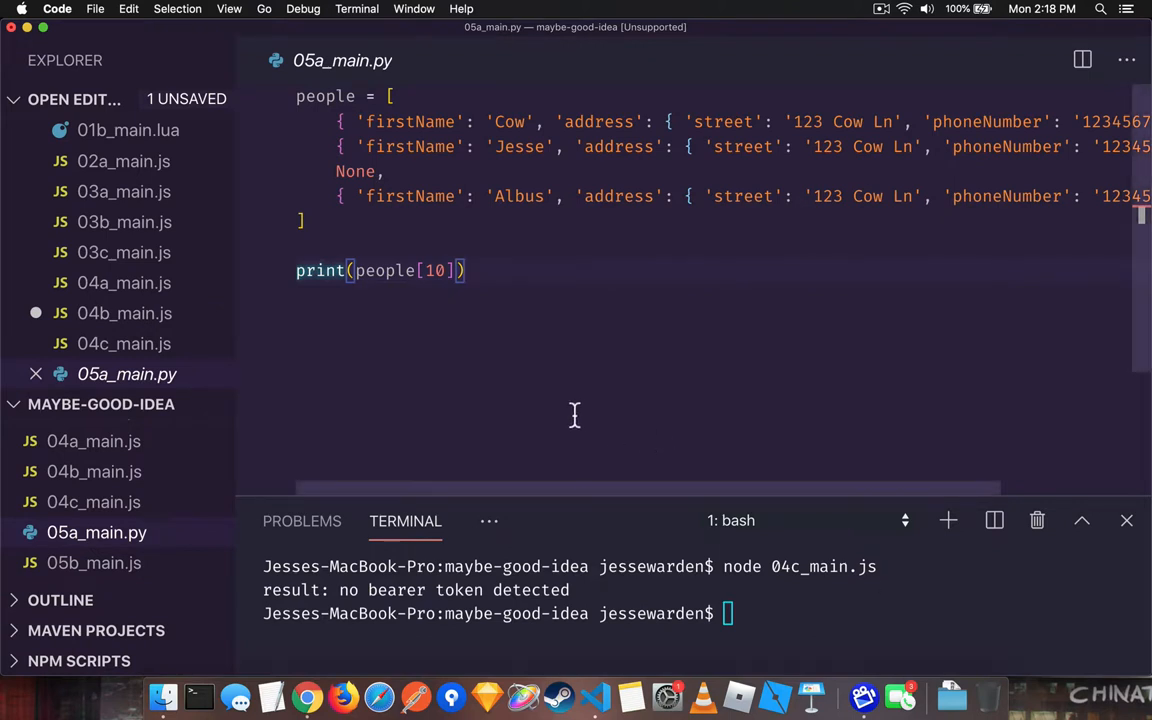
pyautogui.moveTo(527, 387)
pyautogui.write('node 05')
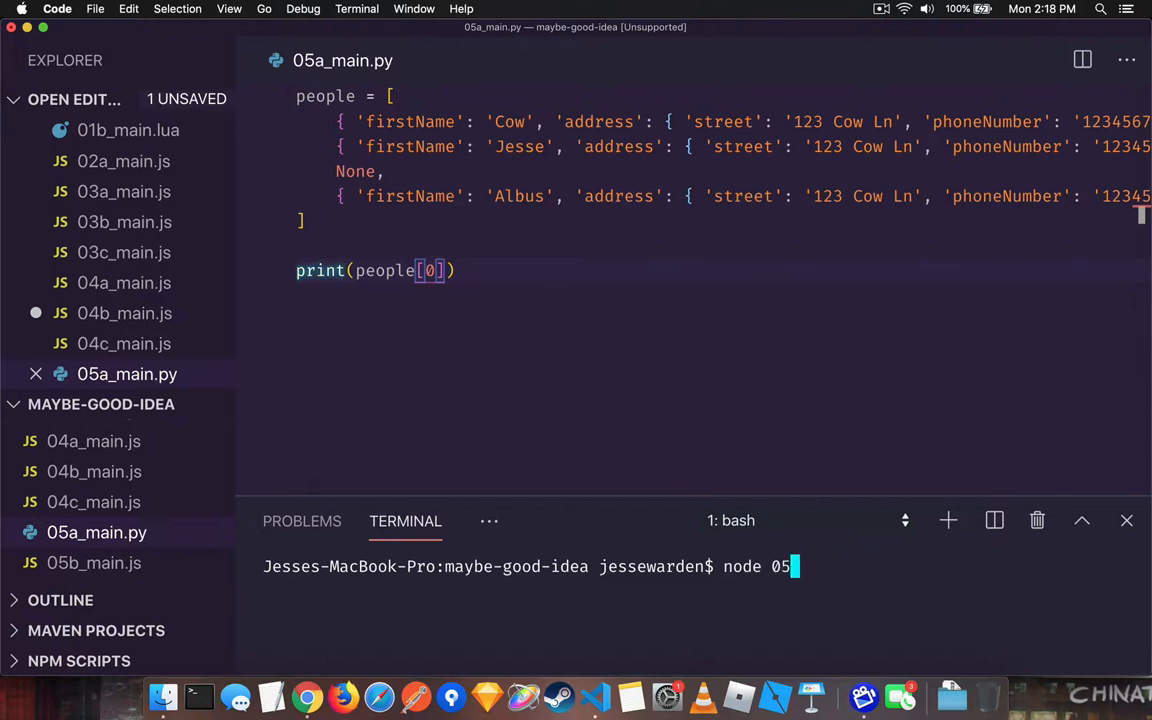
# - Run python 05a_main.py with people indexes 0, 2 and 10: Cow record, None, IndexError
pyautogui.press('Enter')
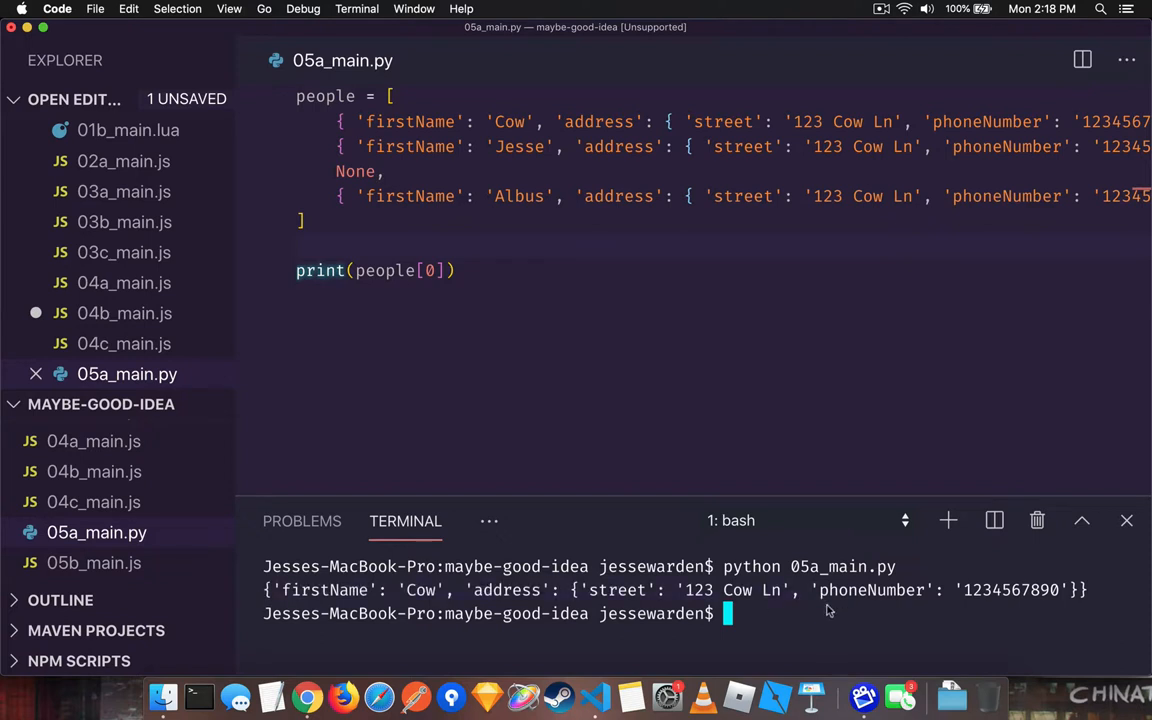
pyautogui.write('python 05a_main.py')
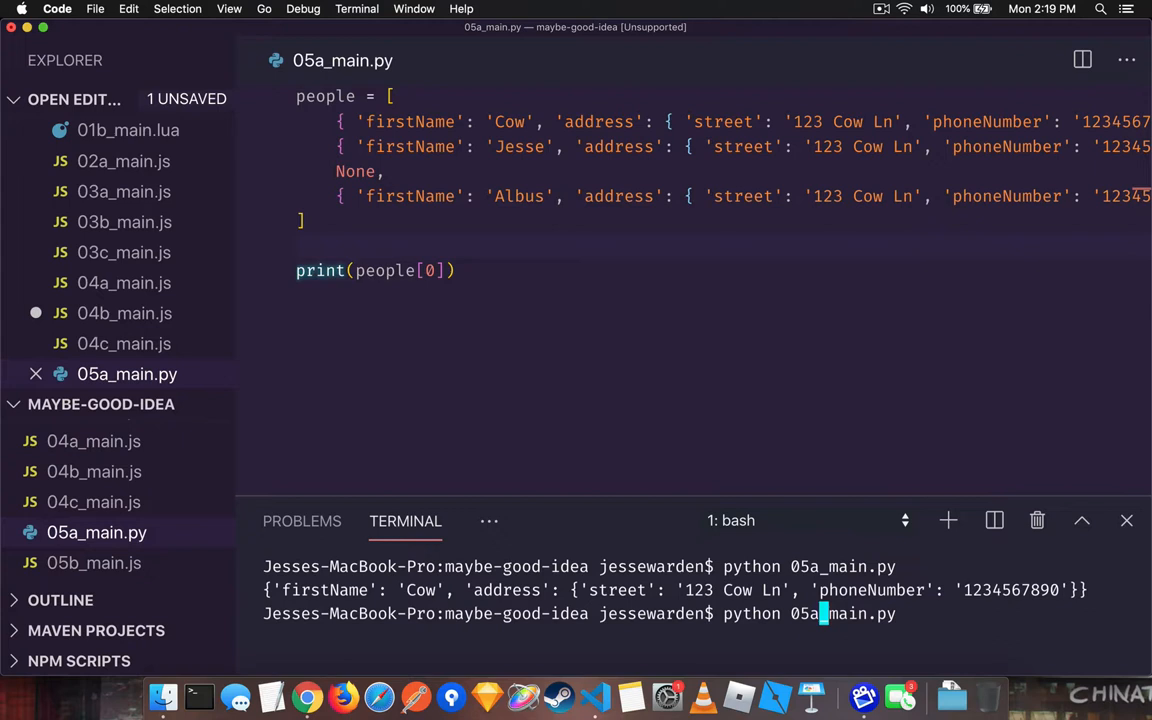
pyautogui.write('2')
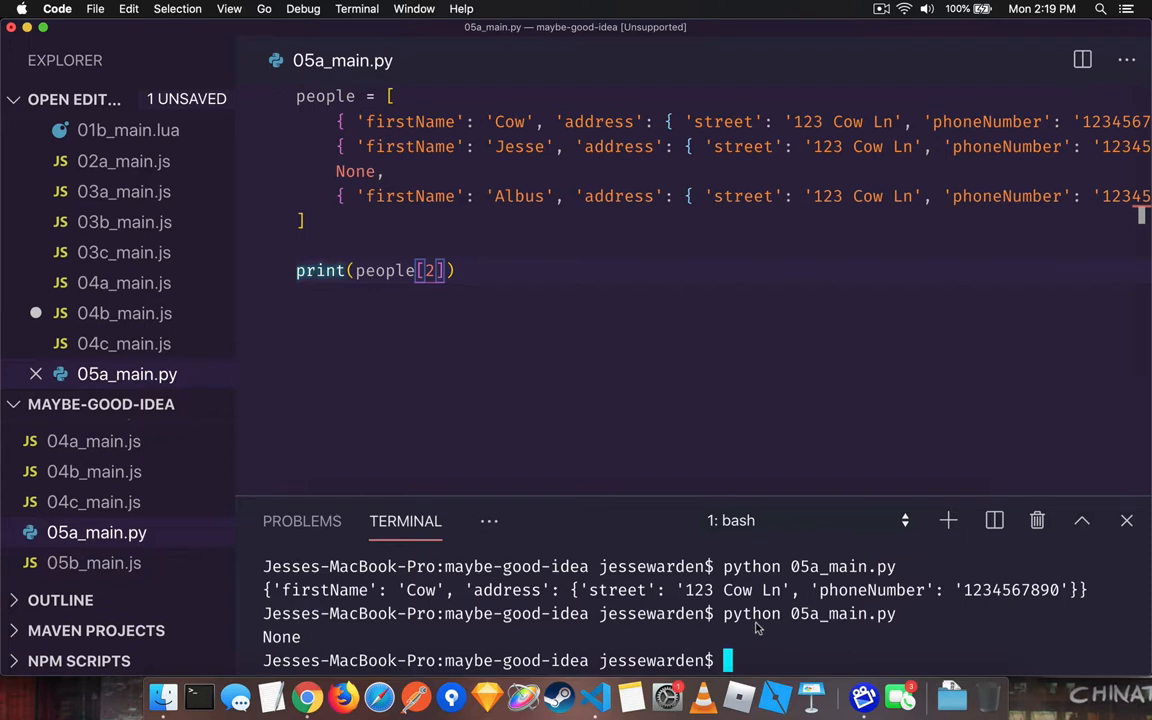
pyautogui.write('10')
pyautogui.write('python 05a_main.py')
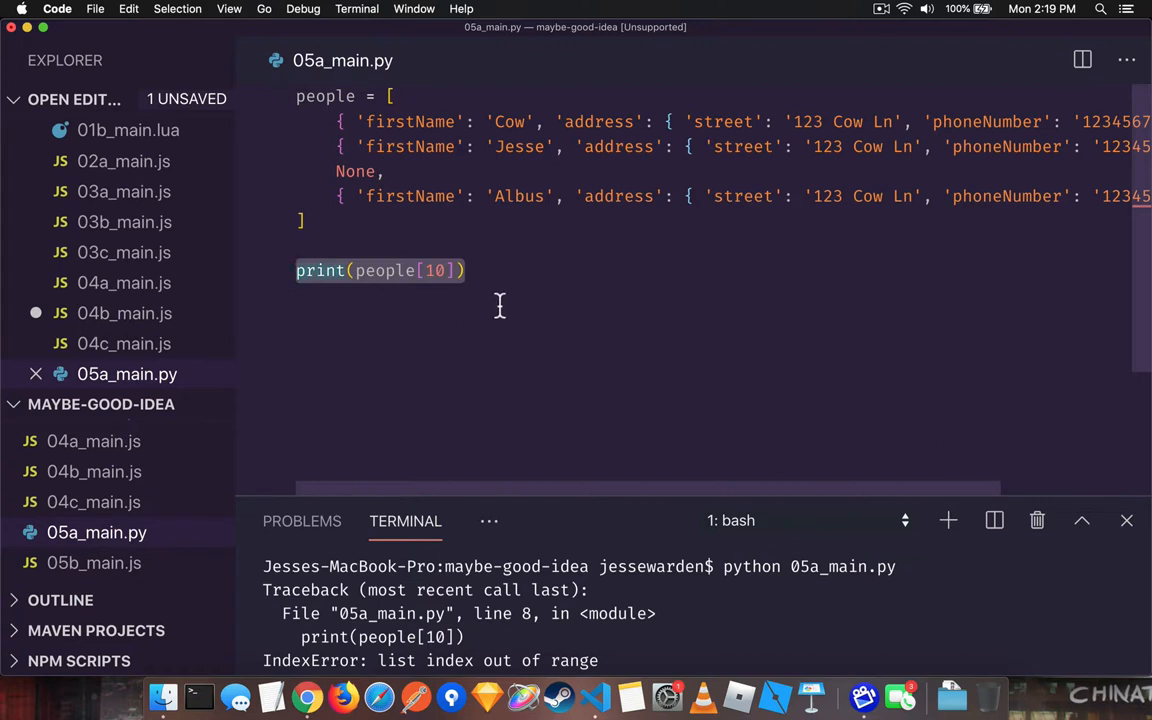
pyautogui.moveTo(648, 614)
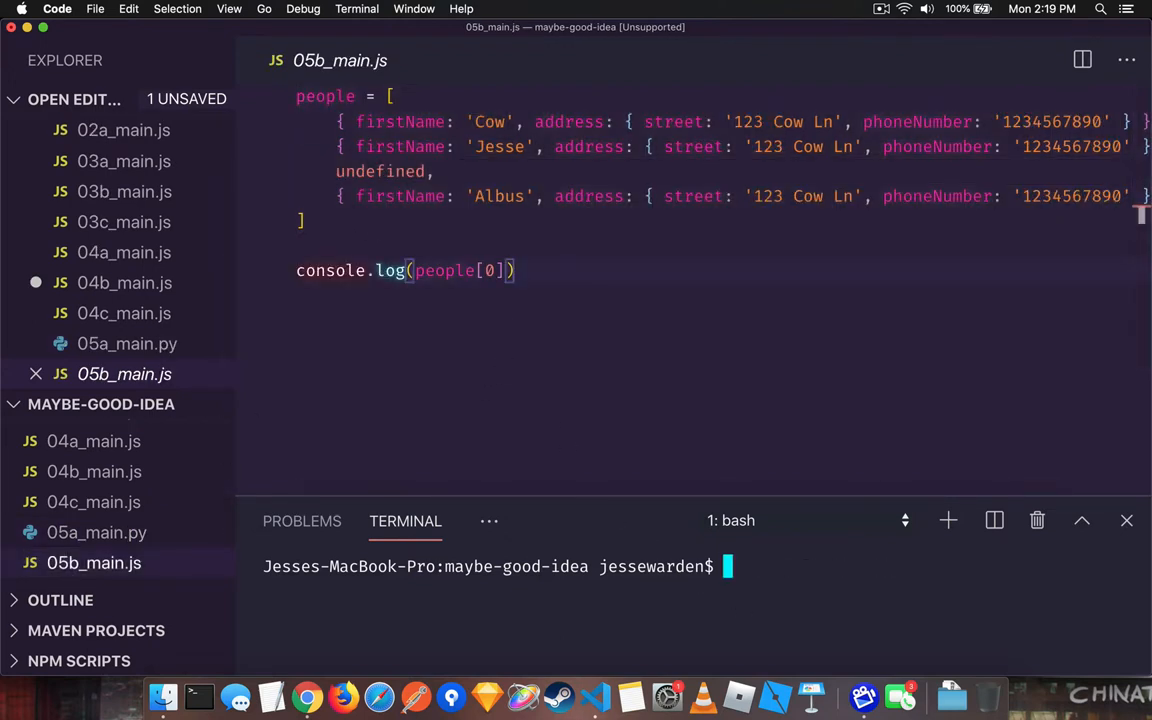
# - Log people[2] in 05b_main.js and run node 05b_main.js, printing undefined
pyautogui.write('node')
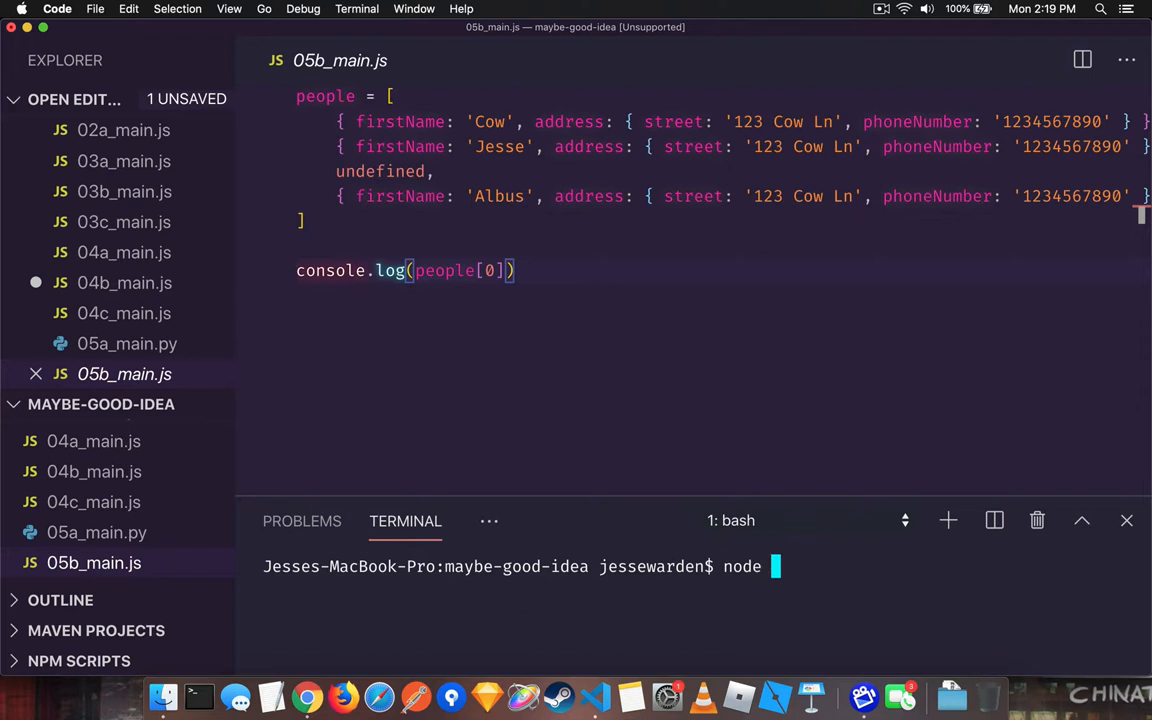
pyautogui.write('0fb')
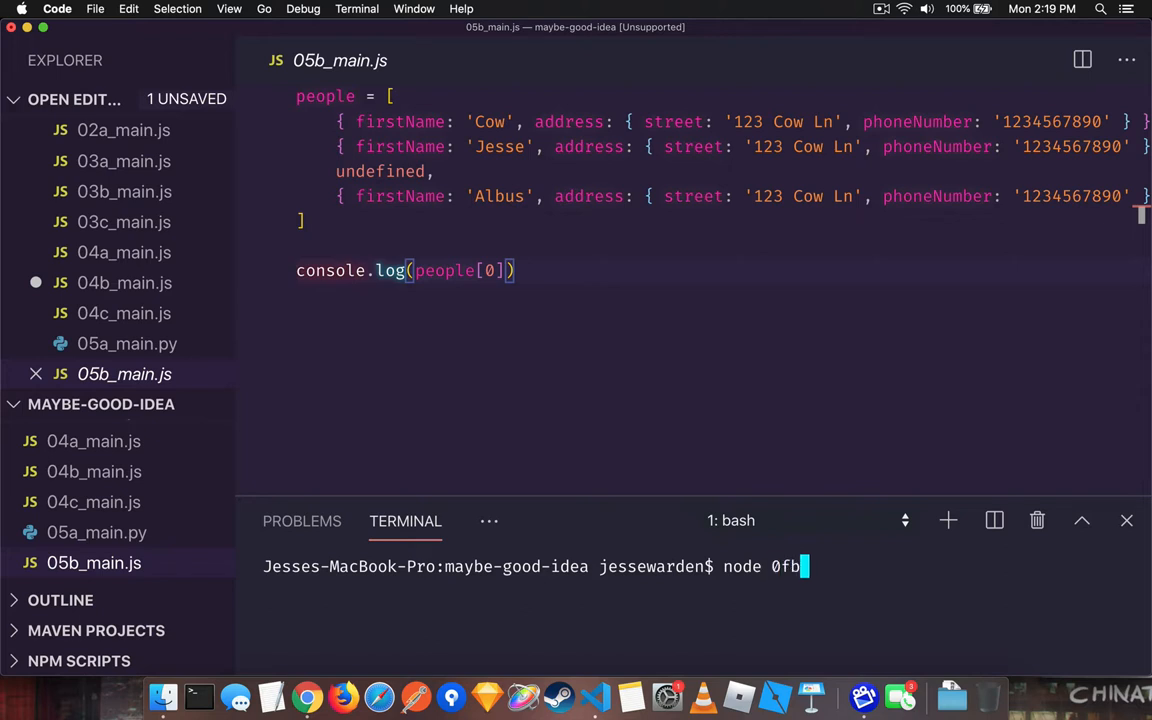
pyautogui.write('2')
pyautogui.press('Enter')
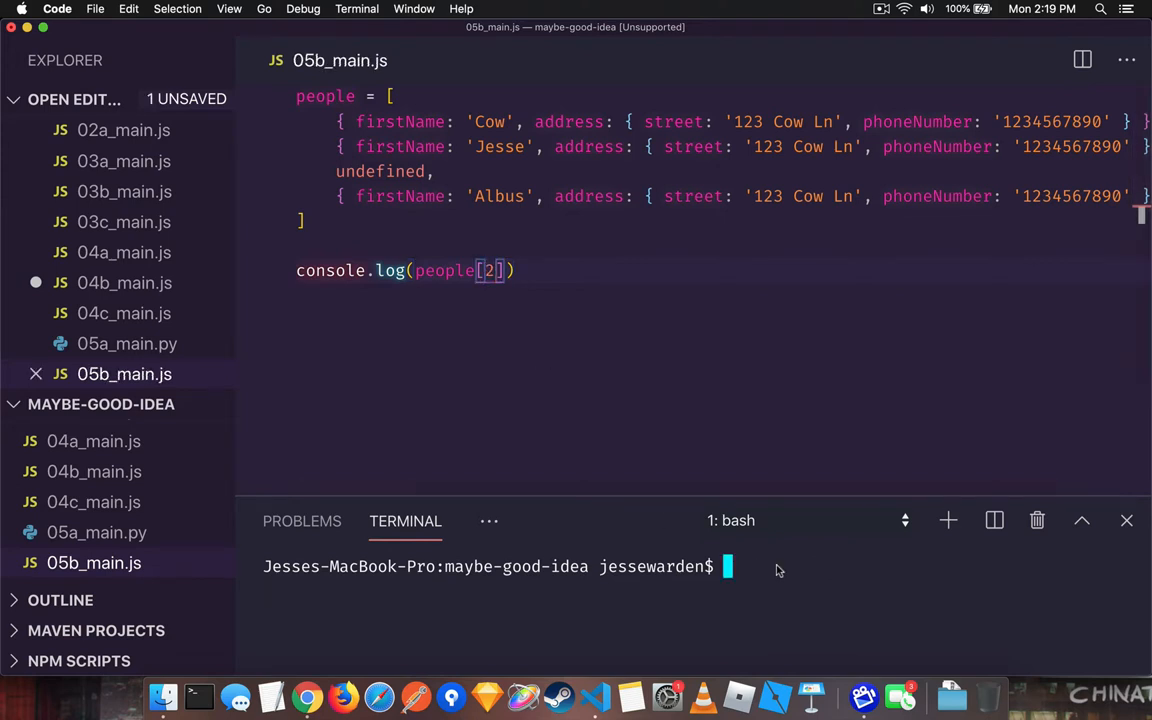
pyautogui.write('node 05b_main.js')
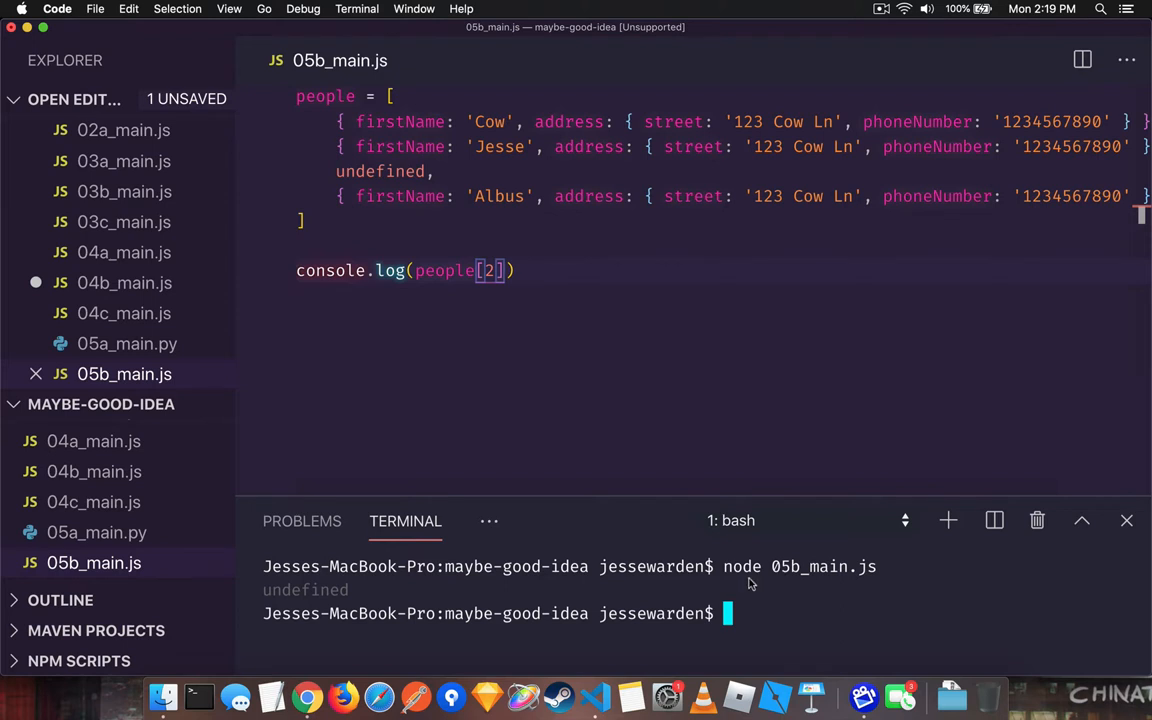
pyautogui.moveTo(793, 605)
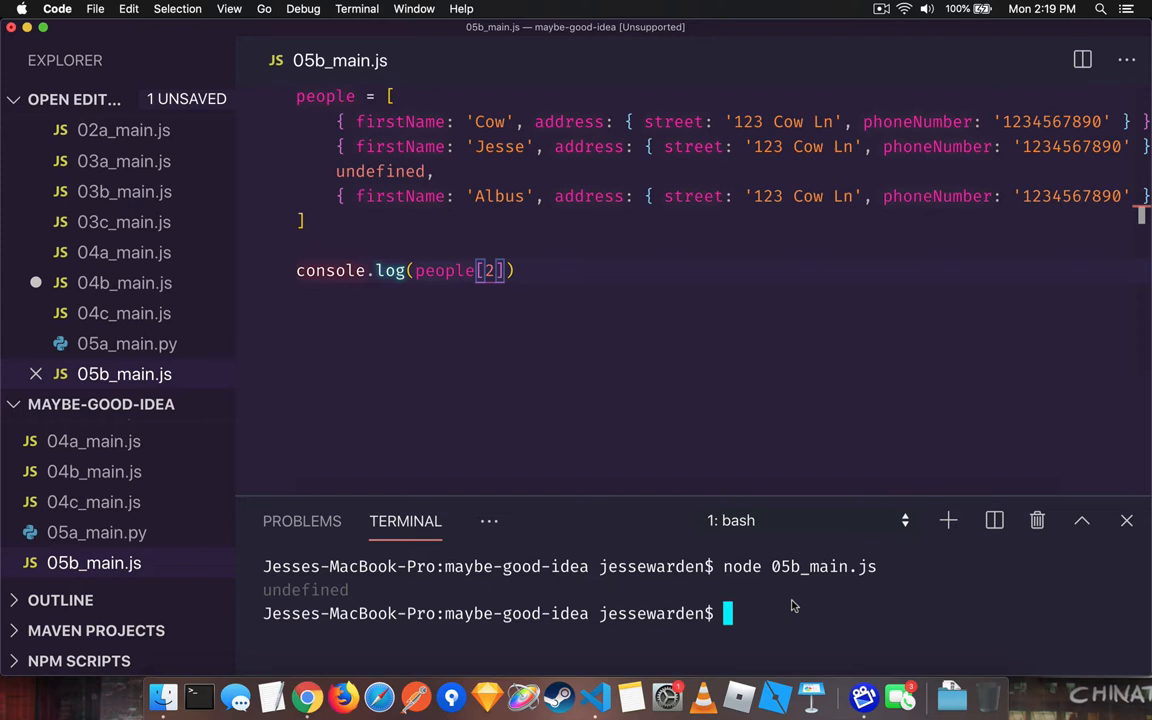
# - Change the logged index to people[10] and rerun node, again printing undefined
pyautogui.write('10')
pyautogui.write('node 05b_main.js')
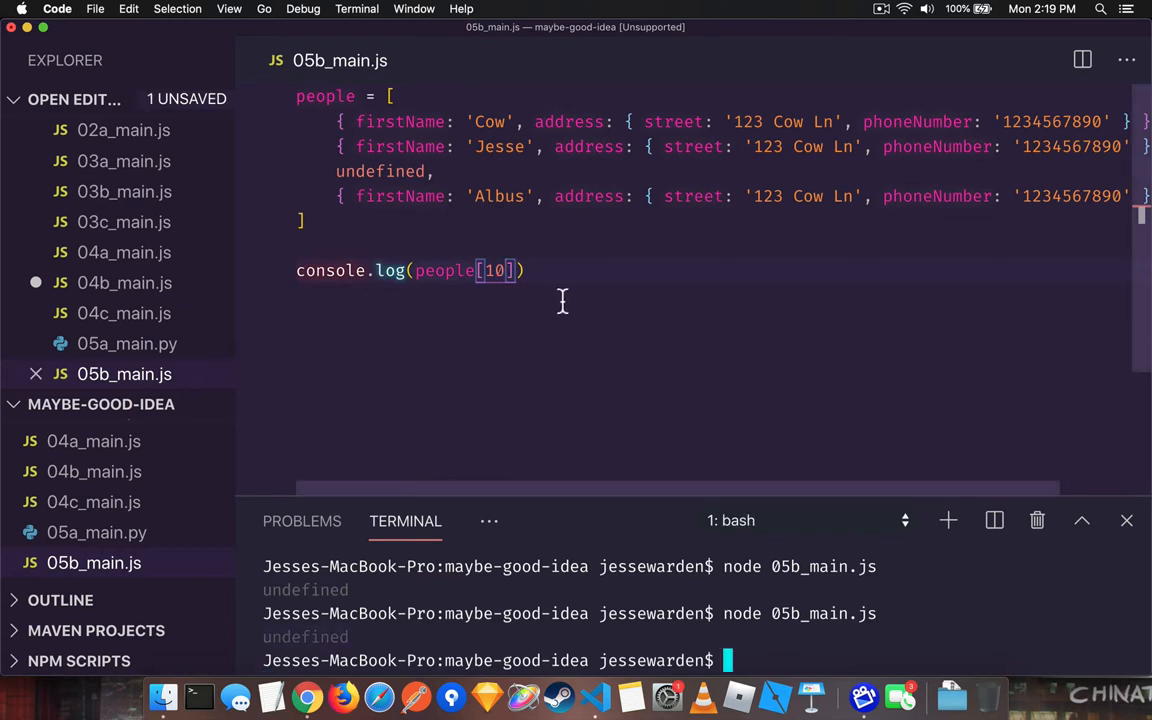
pyautogui.moveTo(420, 196)
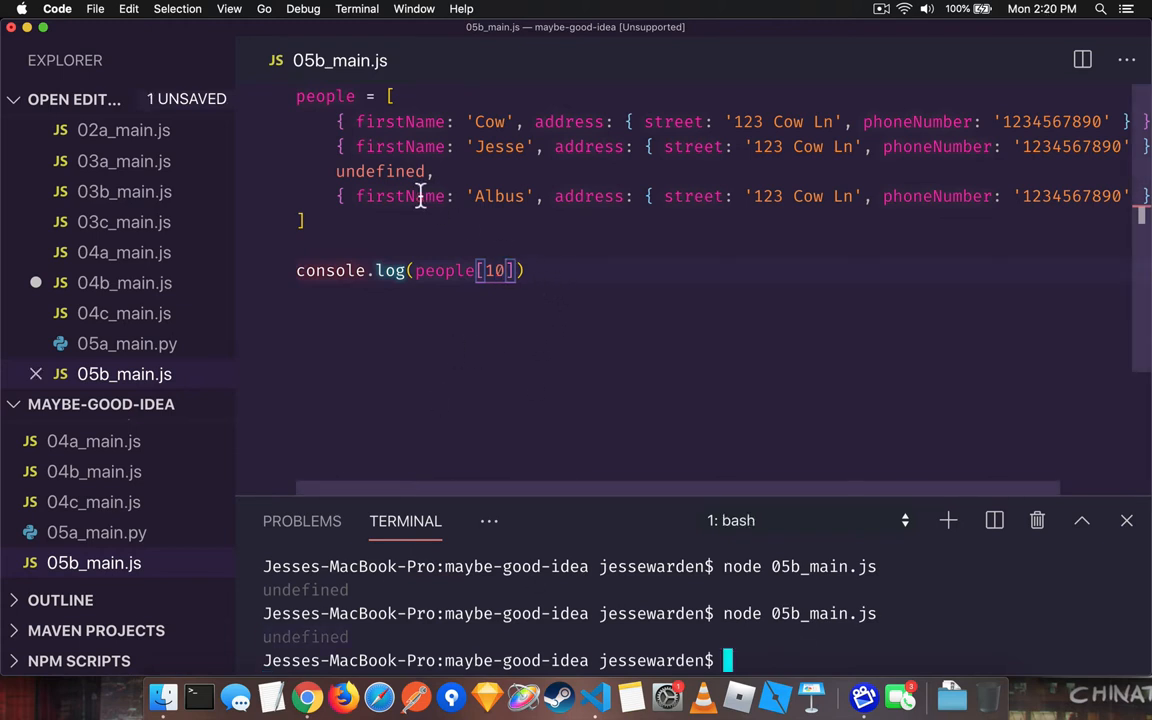